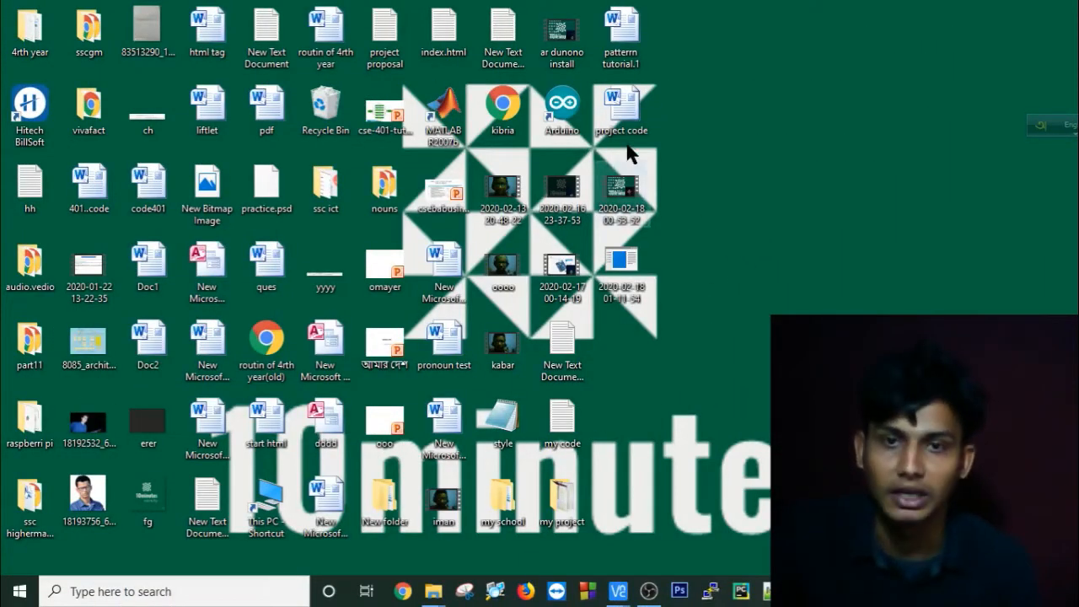
mouse_move(661, 116)
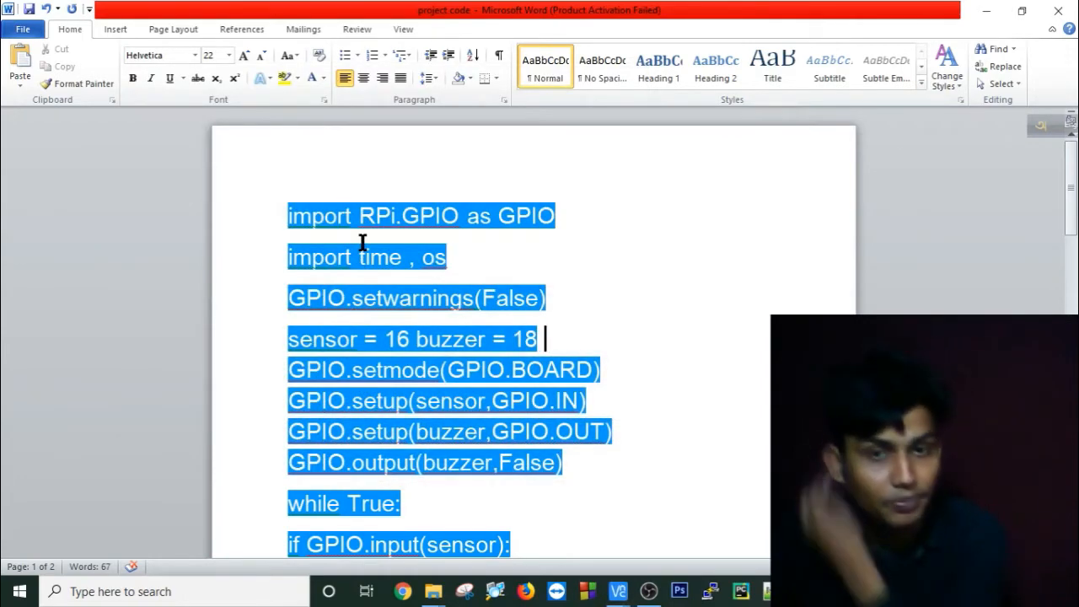
mouse_move(366, 226)
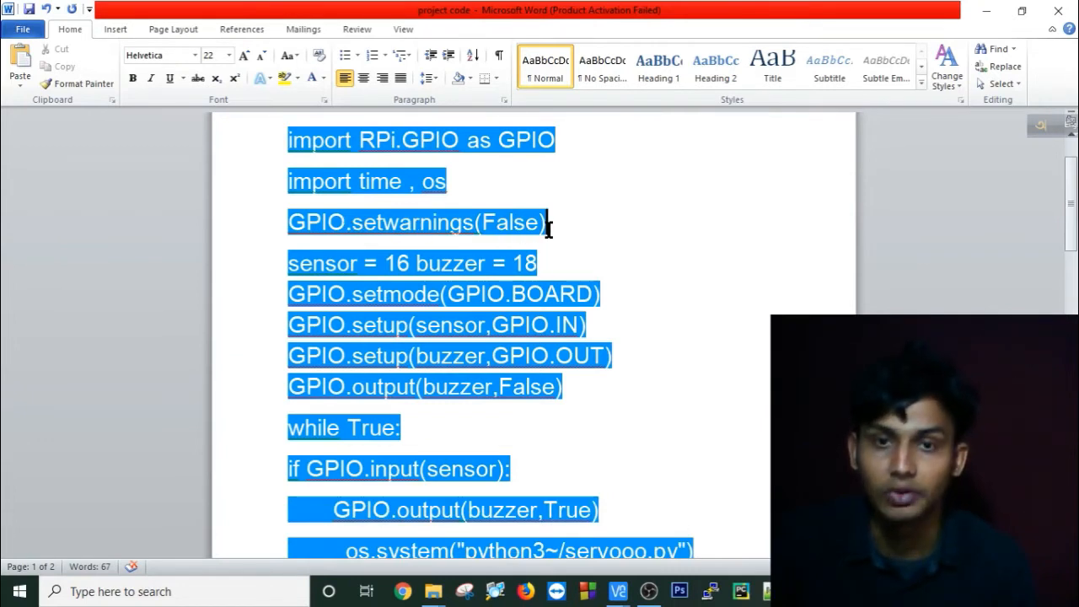
mouse_move(553, 243)
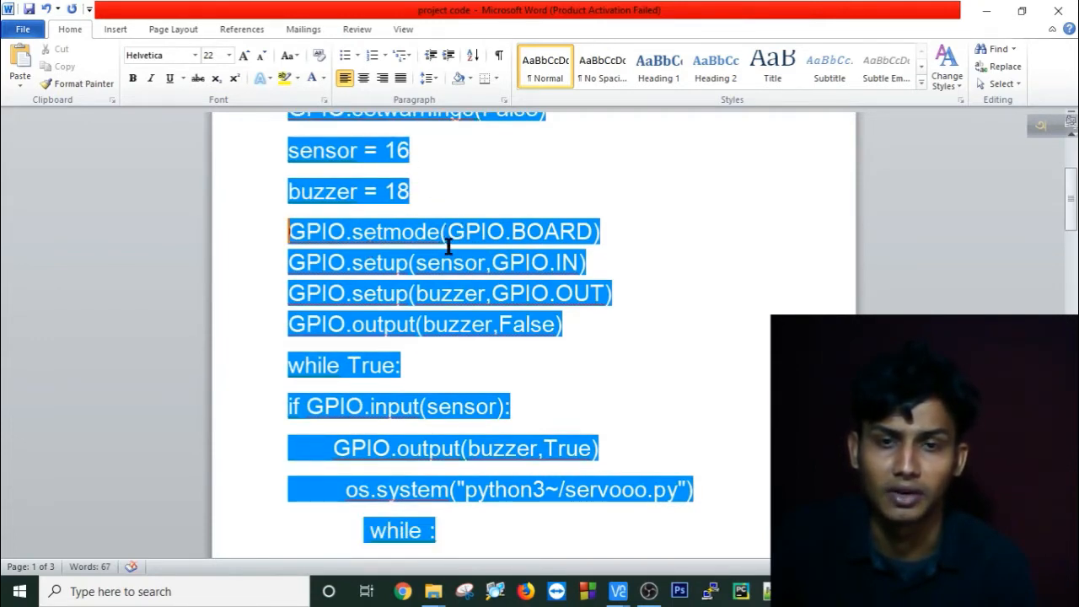
mouse_move(640, 290)
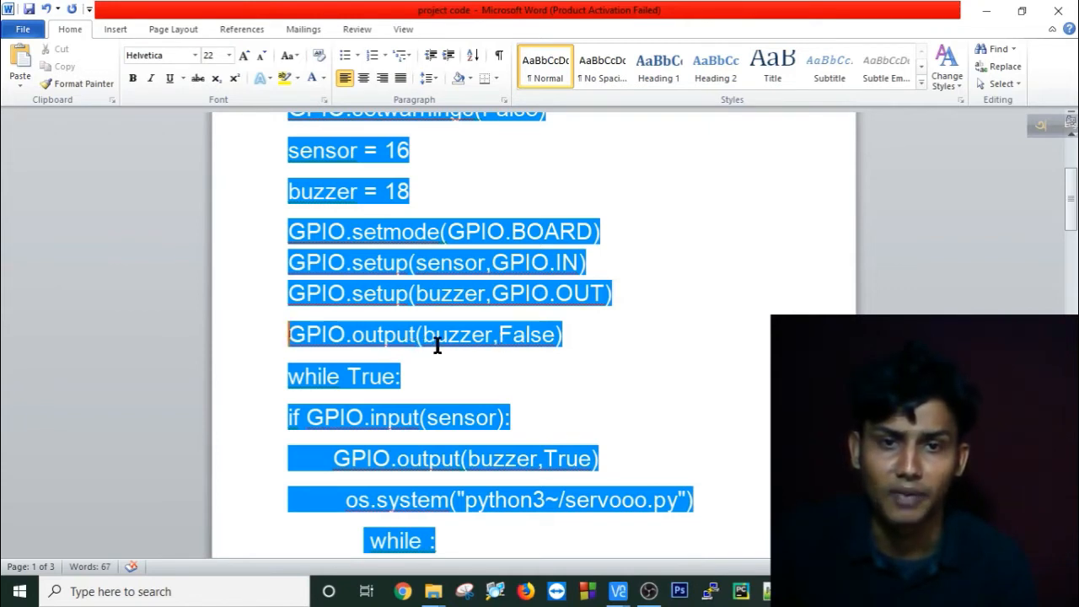
mouse_move(648, 327)
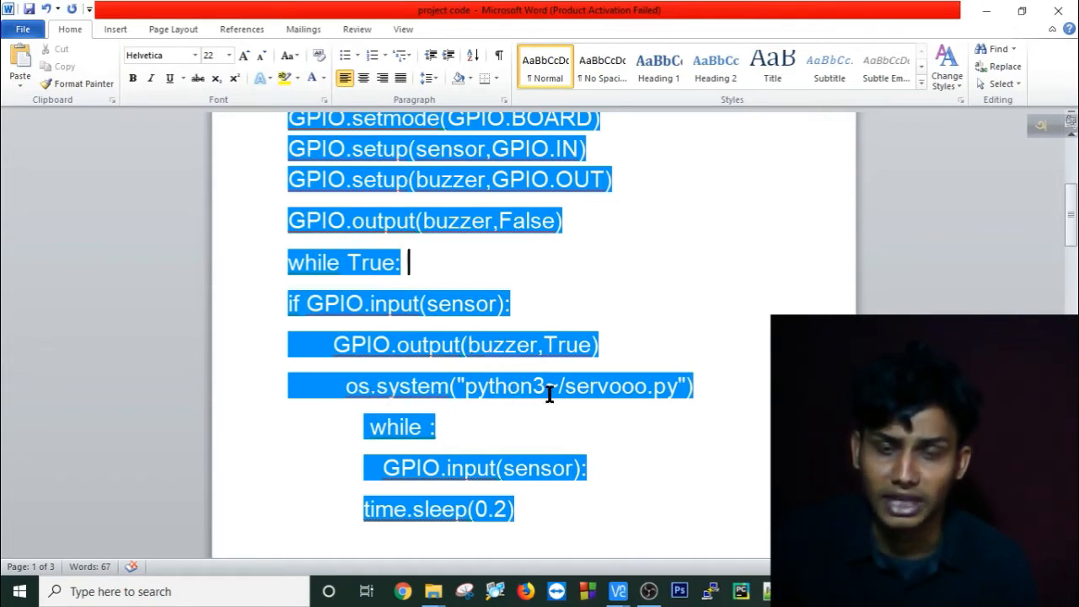
scroll(down, 3)
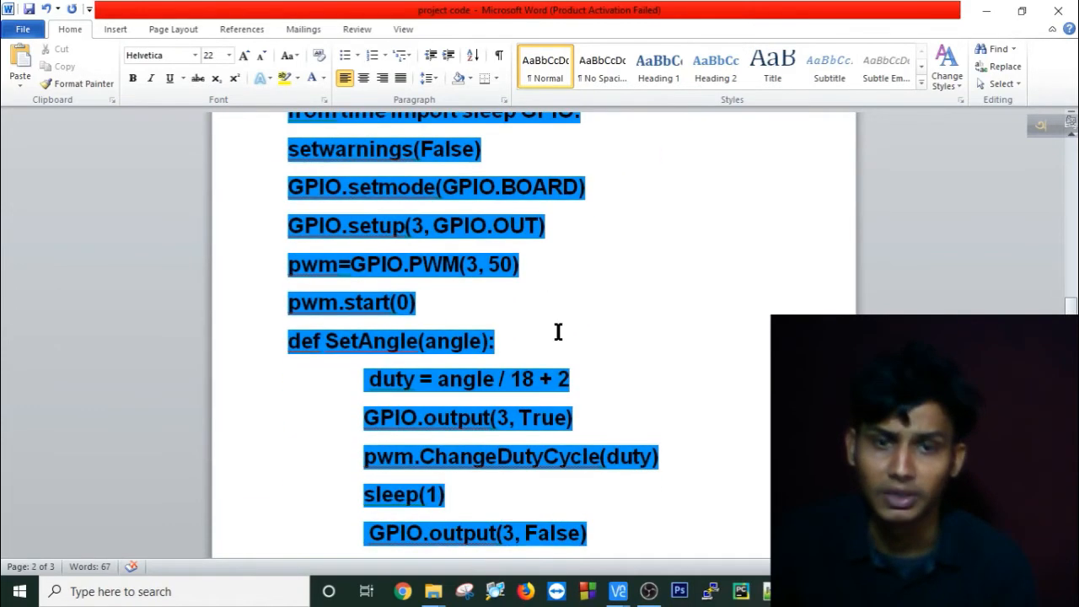
scroll(down, 3)
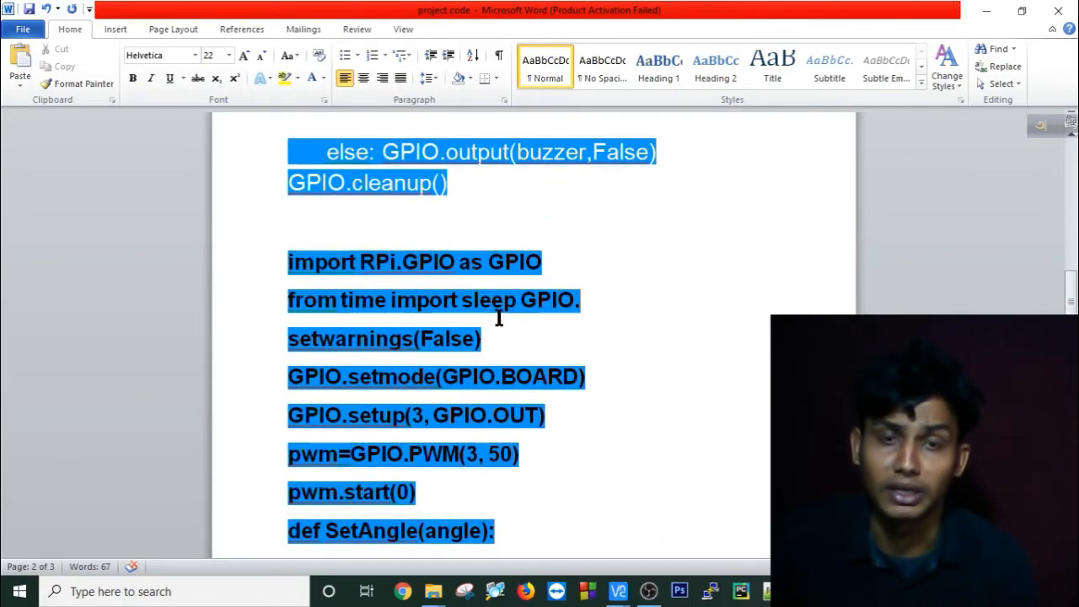
scroll(down, 3)
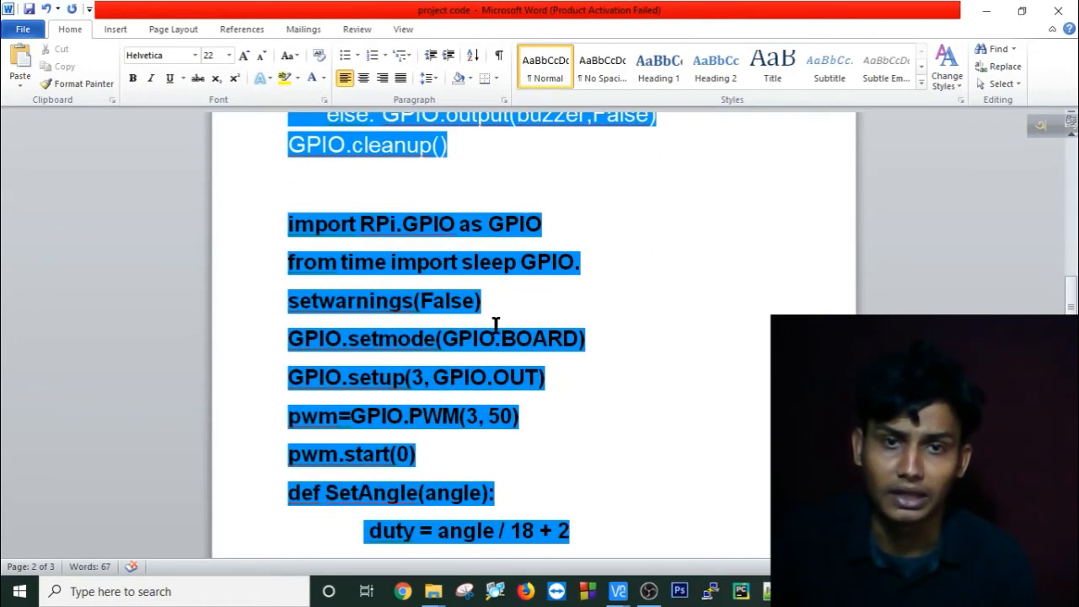
scroll(down, 3)
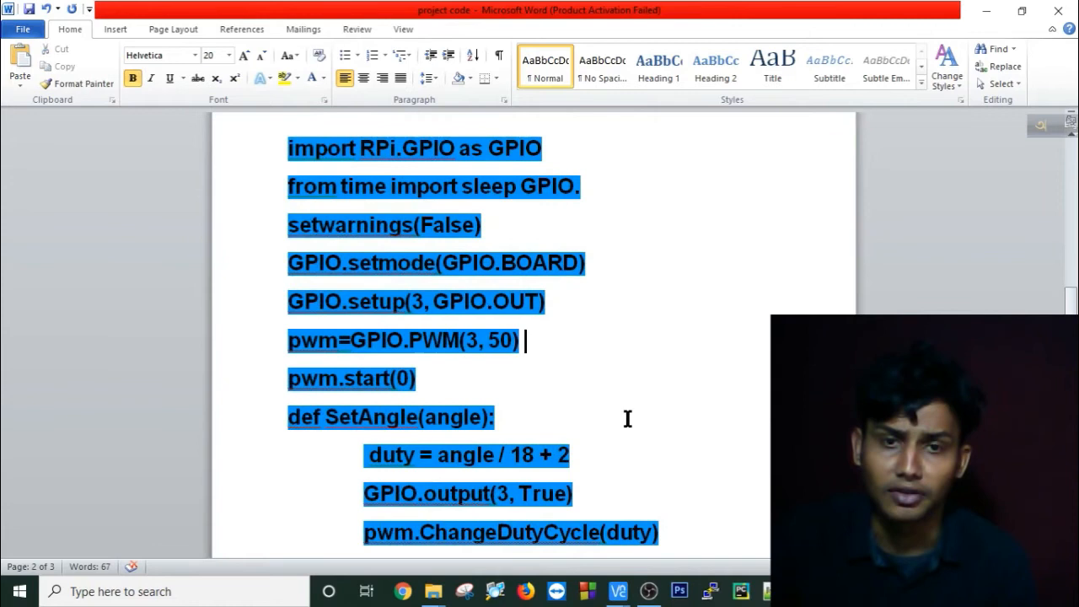
mouse_move(590, 334)
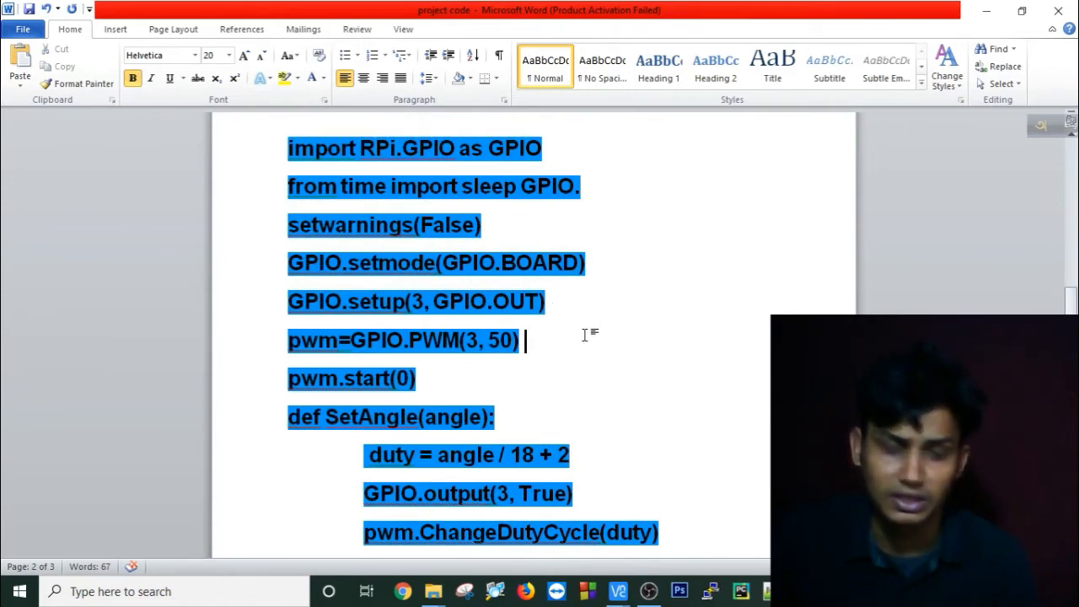
scroll(down, 3)
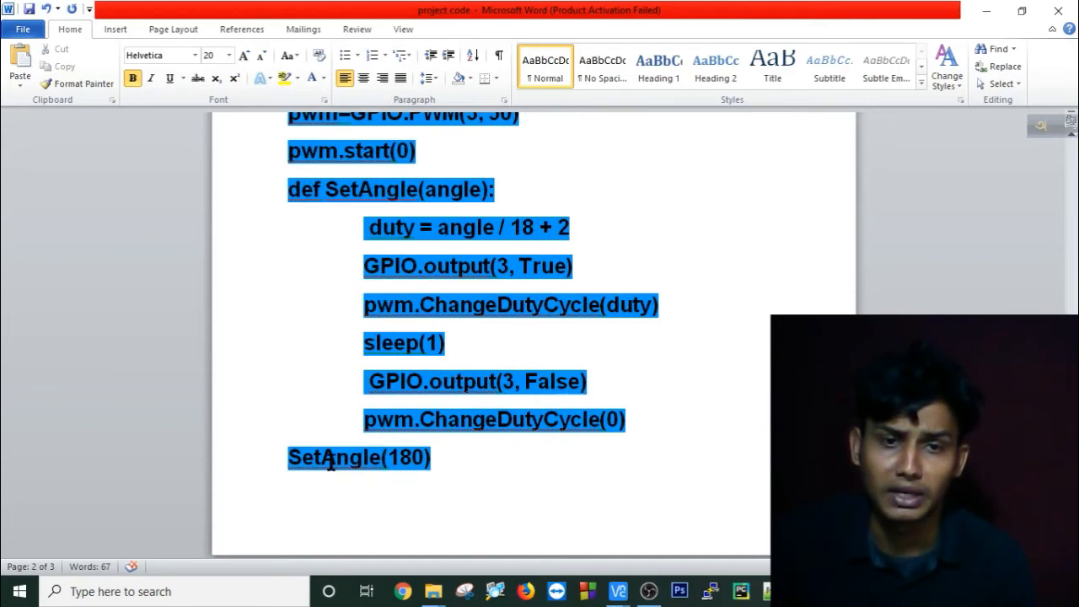
scroll(up, 3)
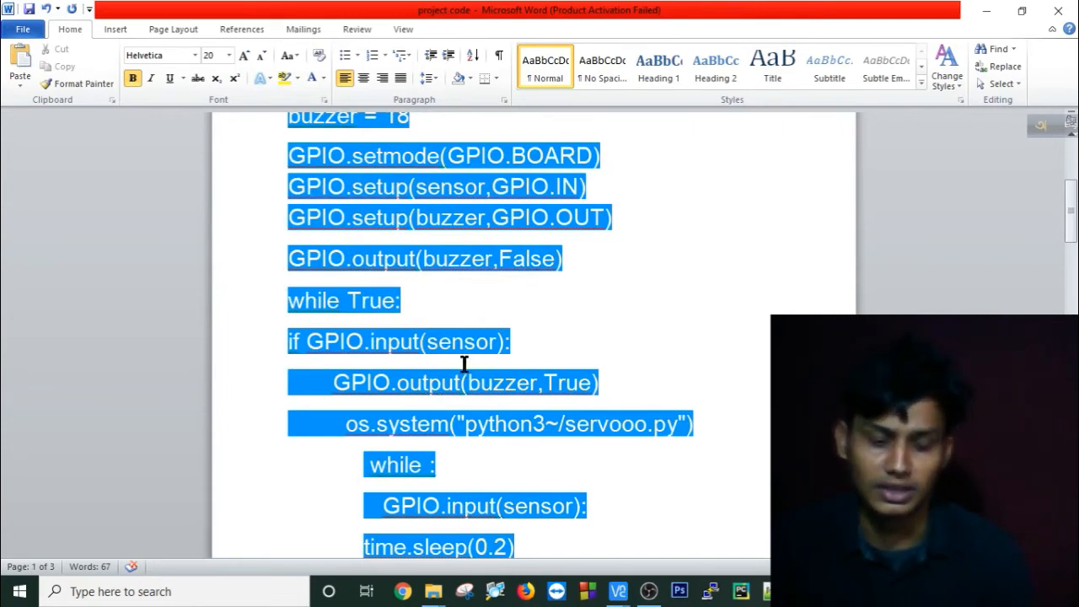
mouse_move(514, 391)
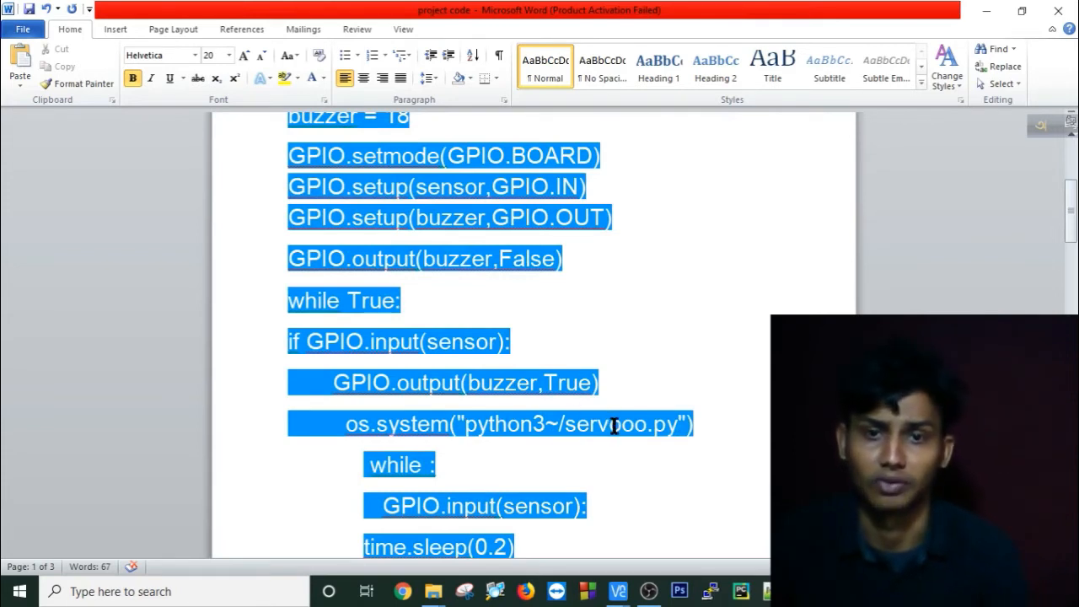
Step: Scroll through the door-lock code in Word before bringing the VNC Viewer with Thonny forward
scroll(down, 3)
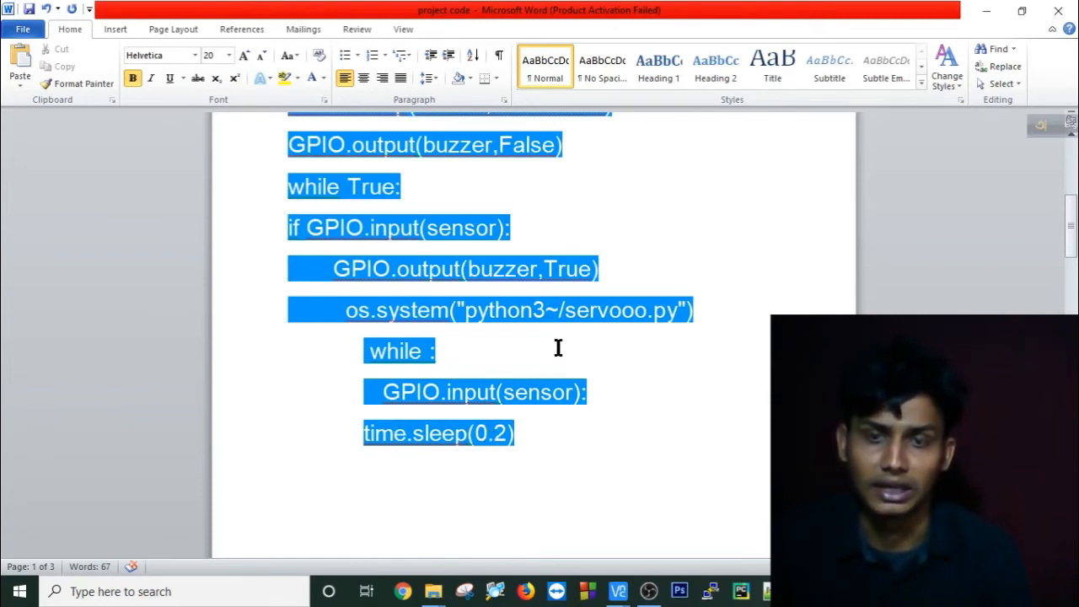
scroll(down, 3)
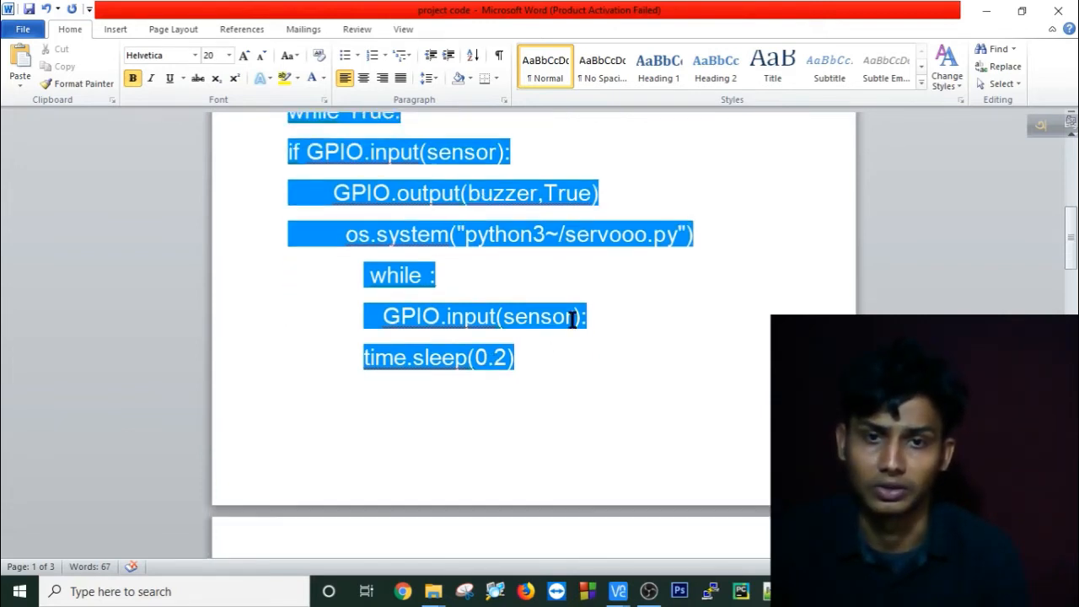
scroll(down, 3)
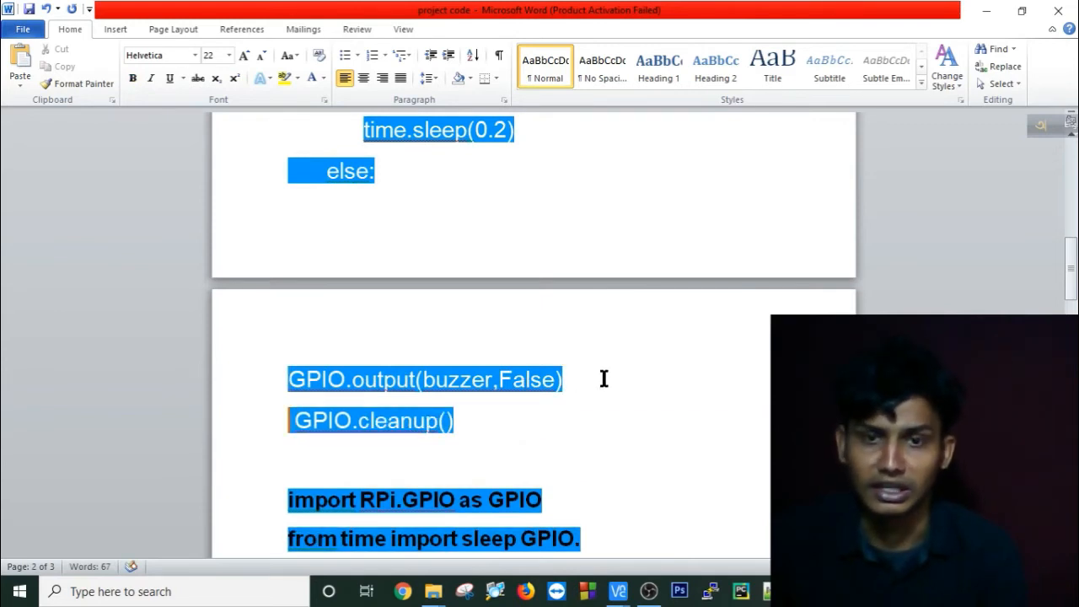
scroll(down, 3)
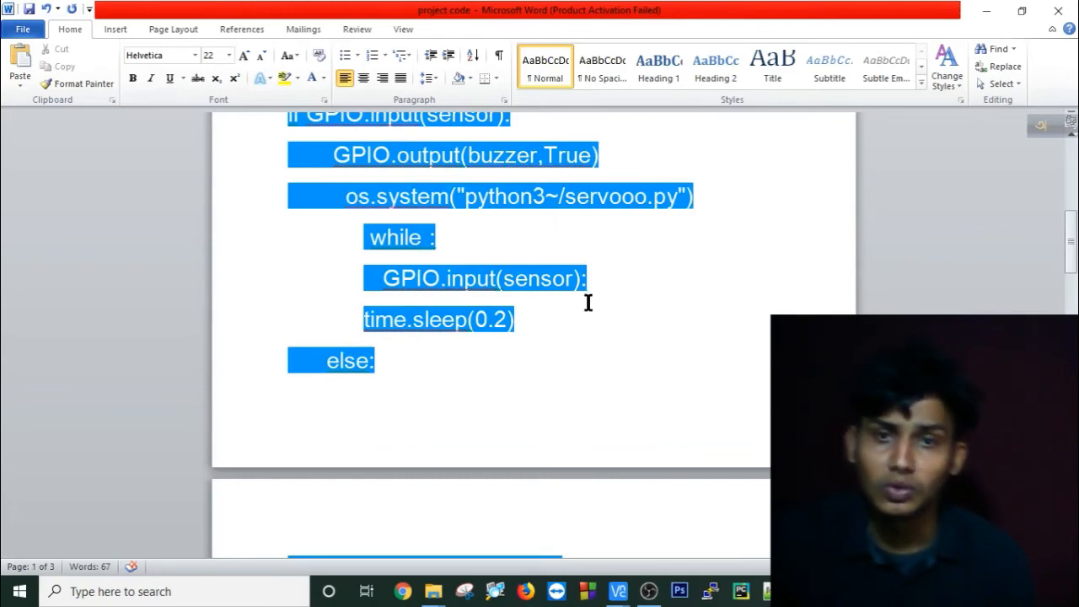
mouse_move(563, 263)
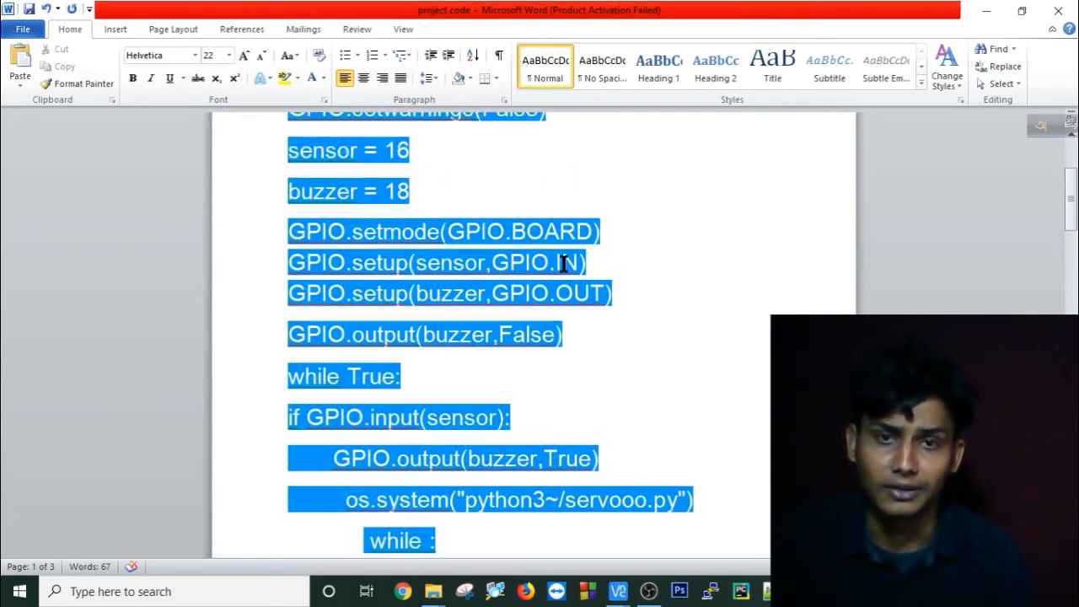
scroll(up, 3)
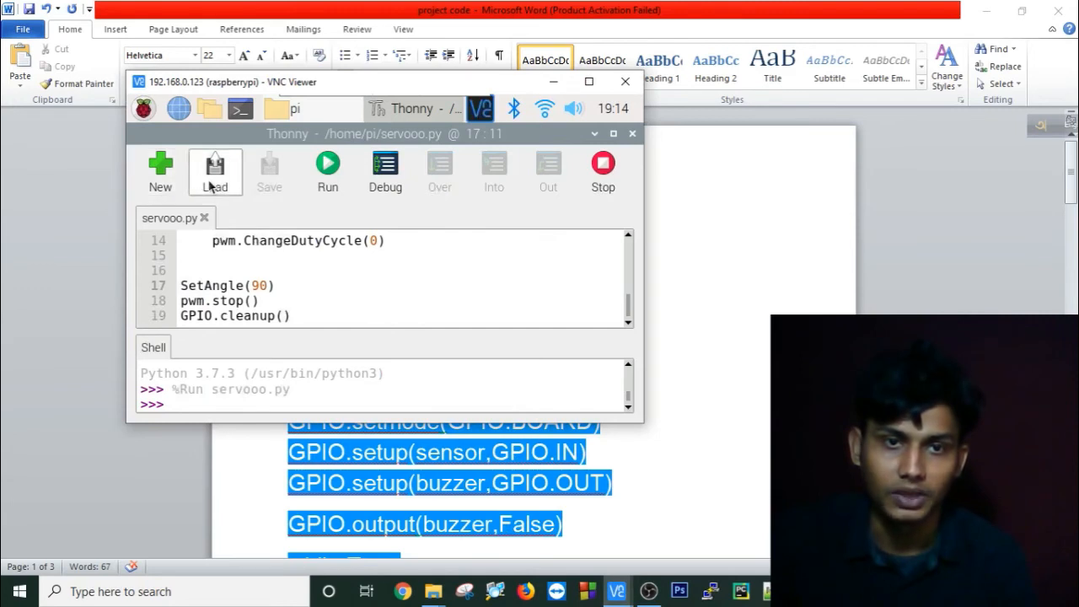
Step: Load oo.py from the Pi's home folder into Thonny and maximize the VNC Viewer window
click(215, 172)
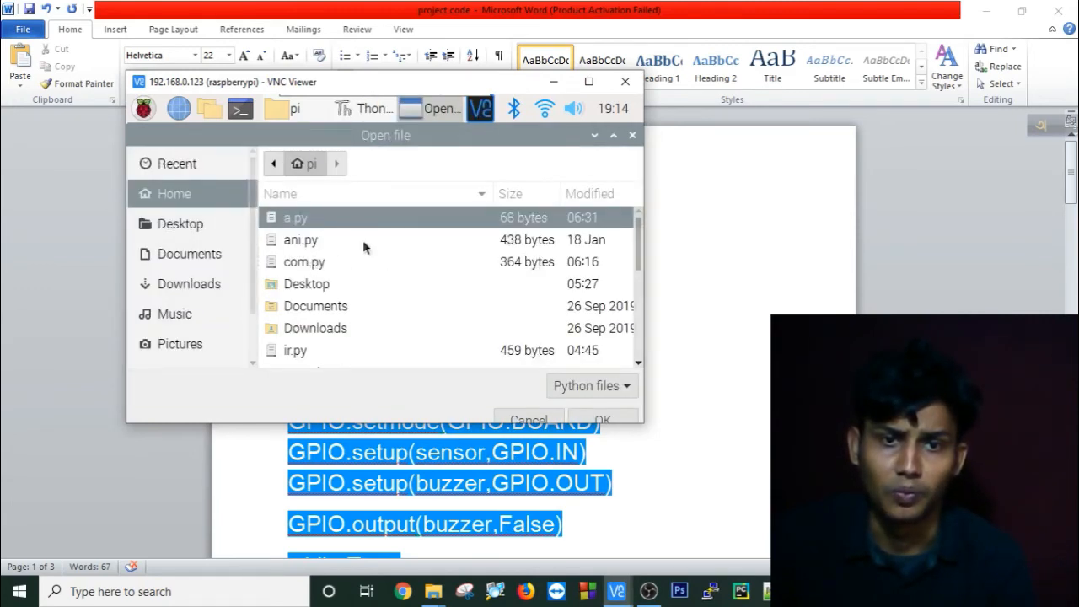
scroll(down, 3)
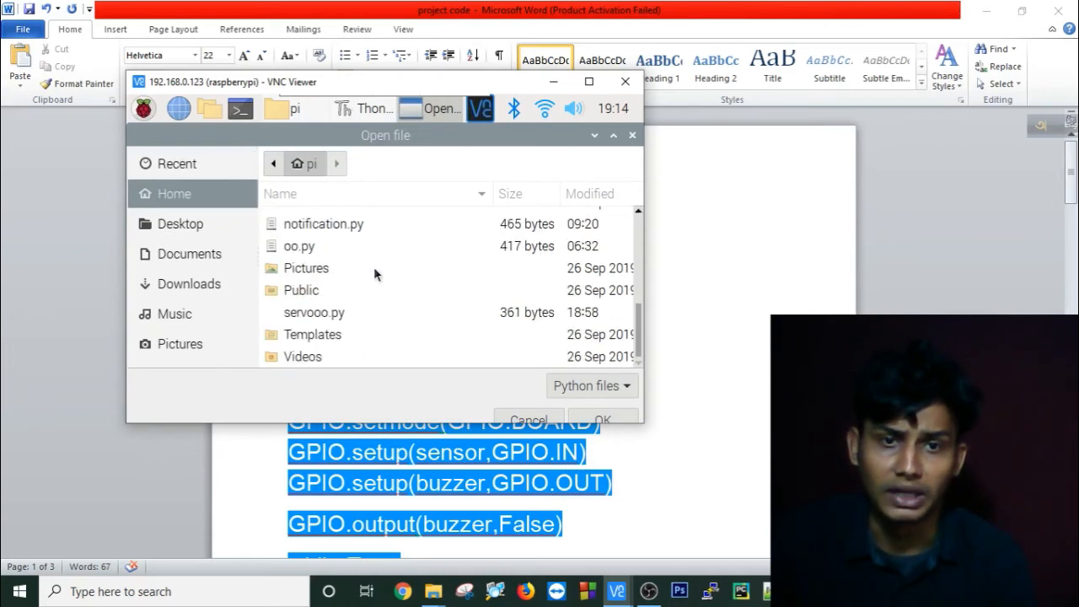
click(300, 246)
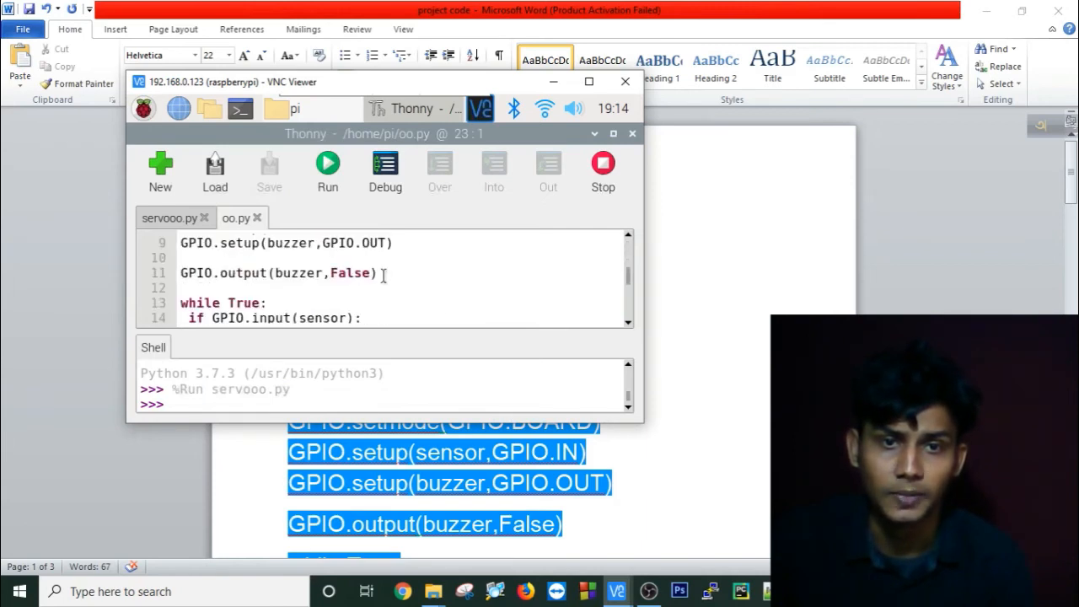
scroll(down, 3)
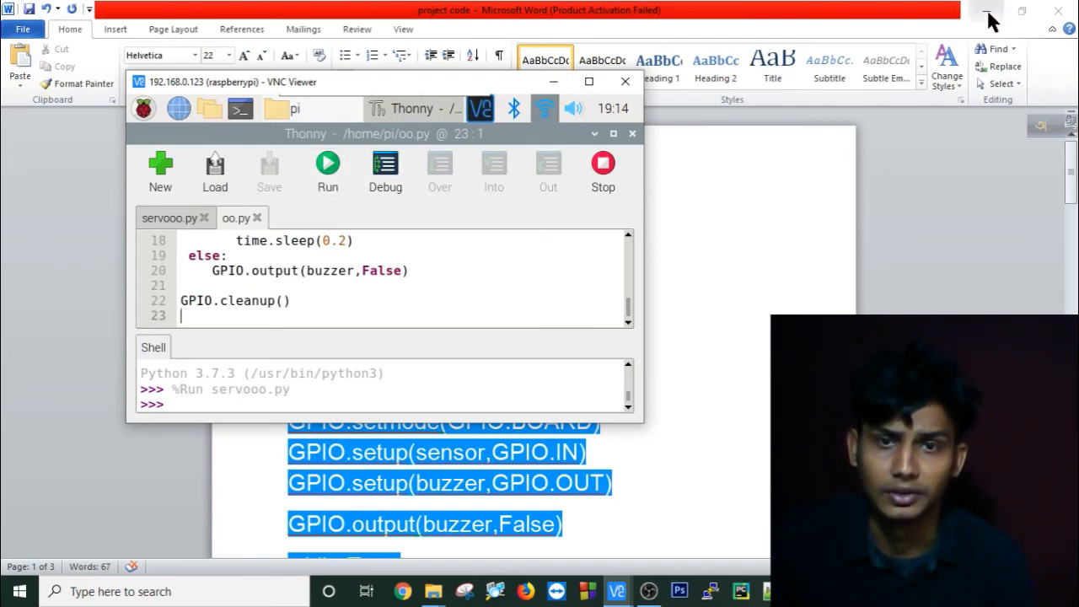
click(589, 81)
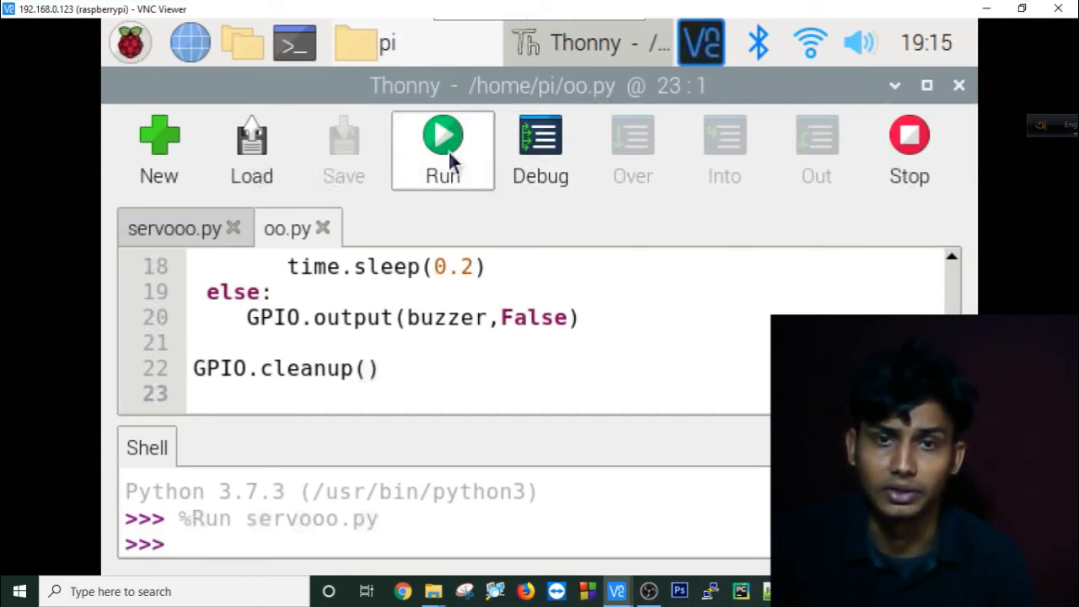
Step: Run oo.py in Thonny, then stop it to return the shell to a fresh prompt
click(442, 138)
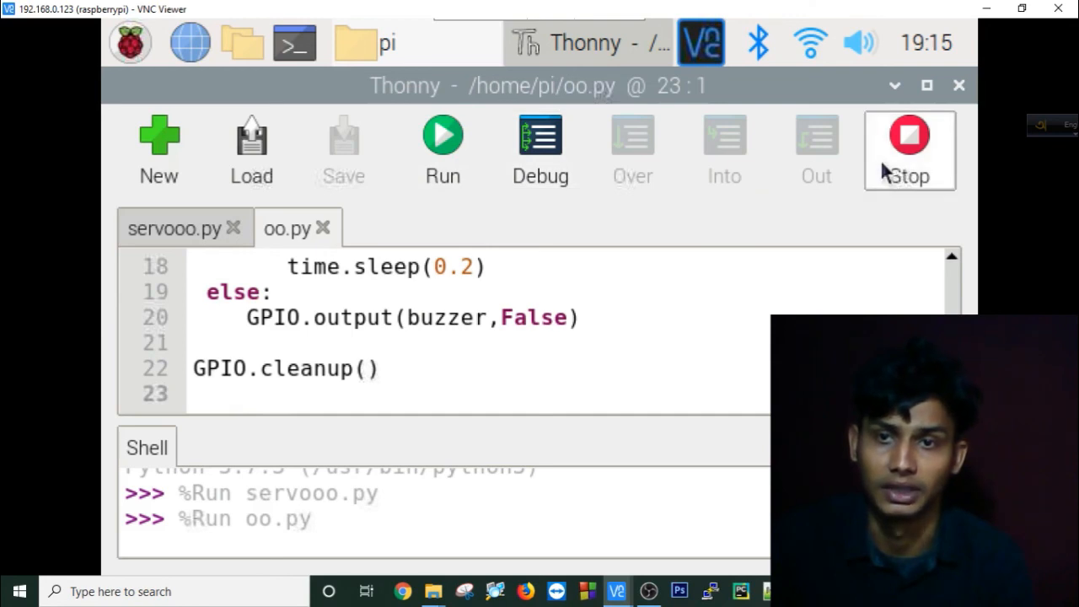
click(909, 143)
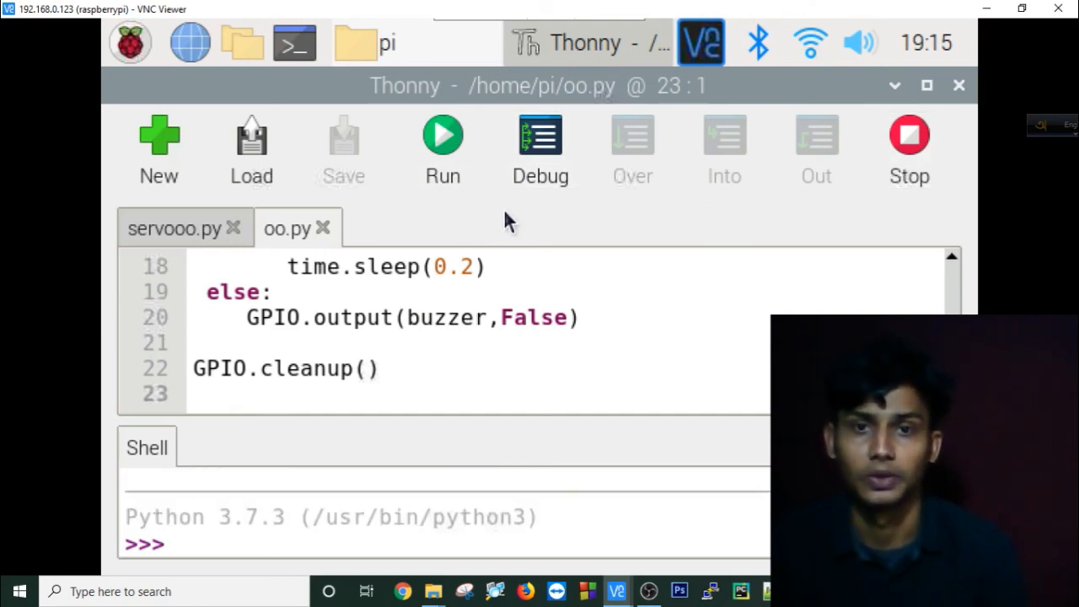
mouse_move(483, 209)
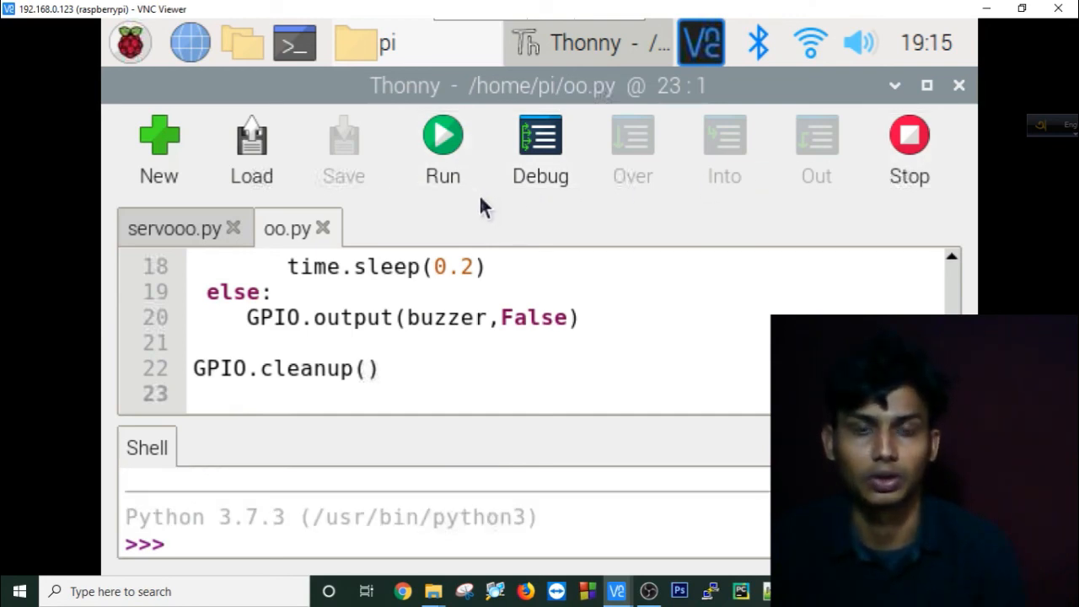